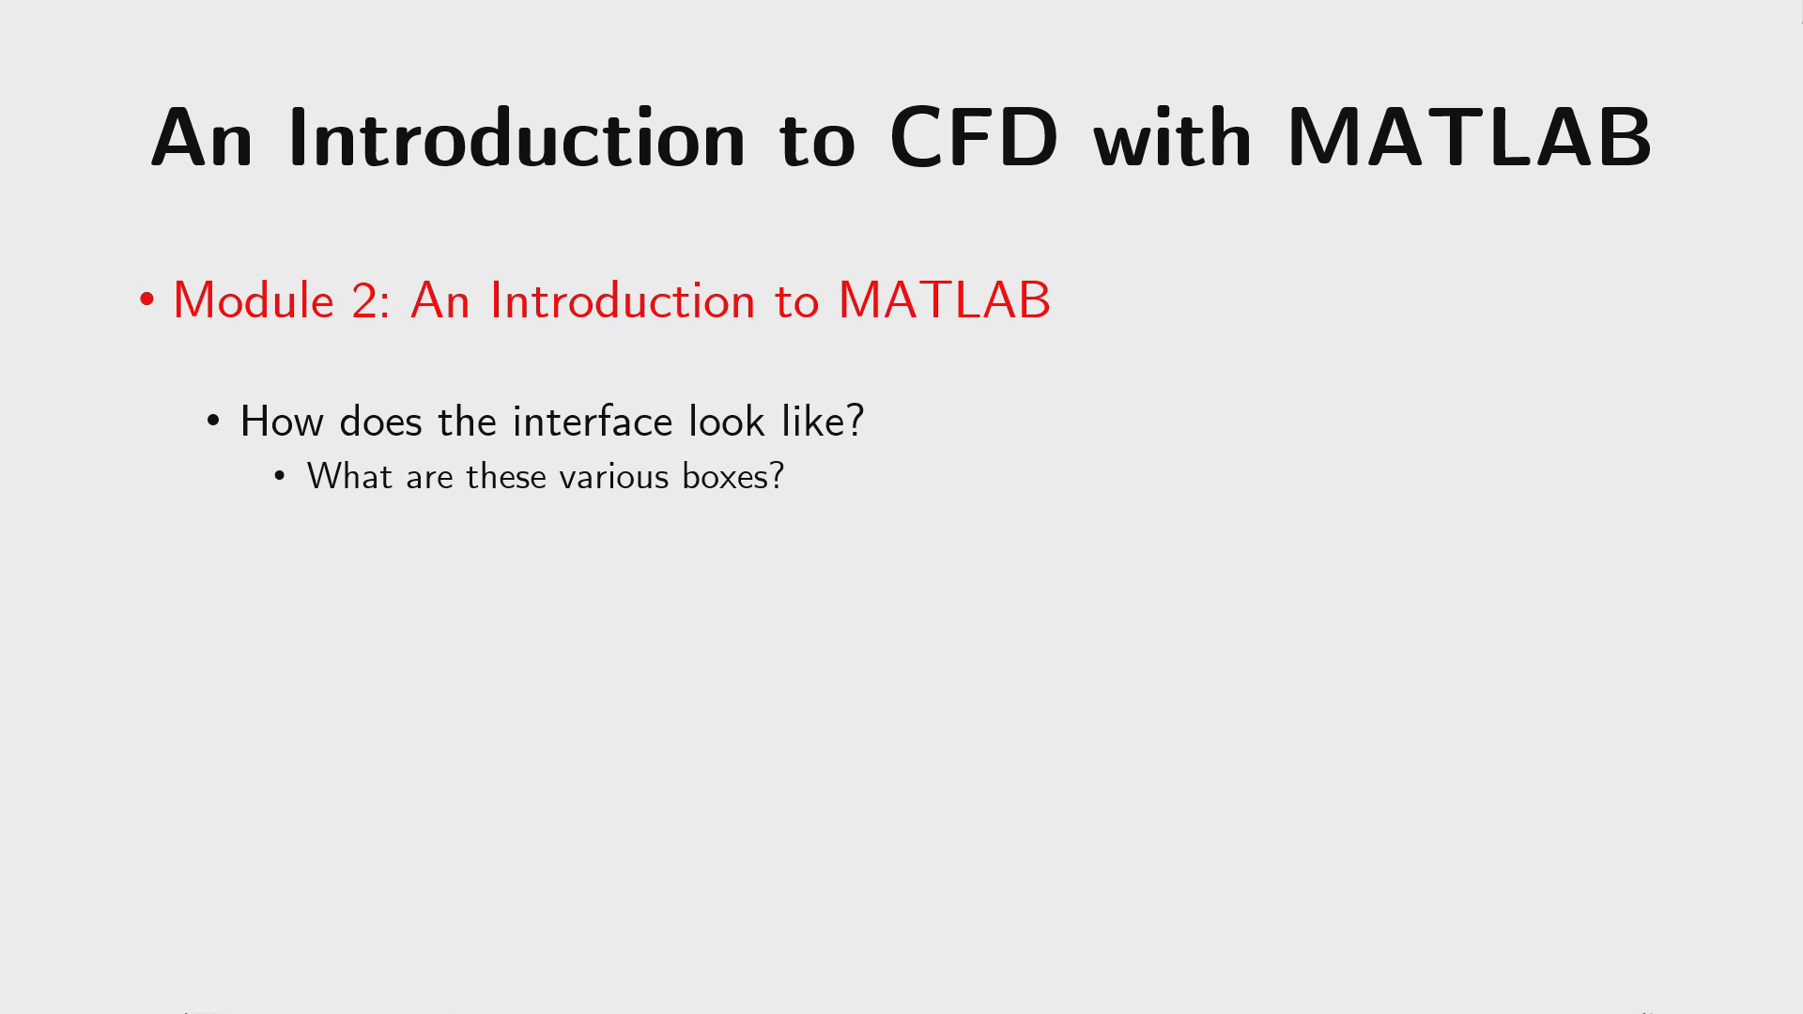
# Step: Switch from the PowerPoint slideshow to the open MATLAB desktop via the taskbar
pyautogui.click(809, 995)
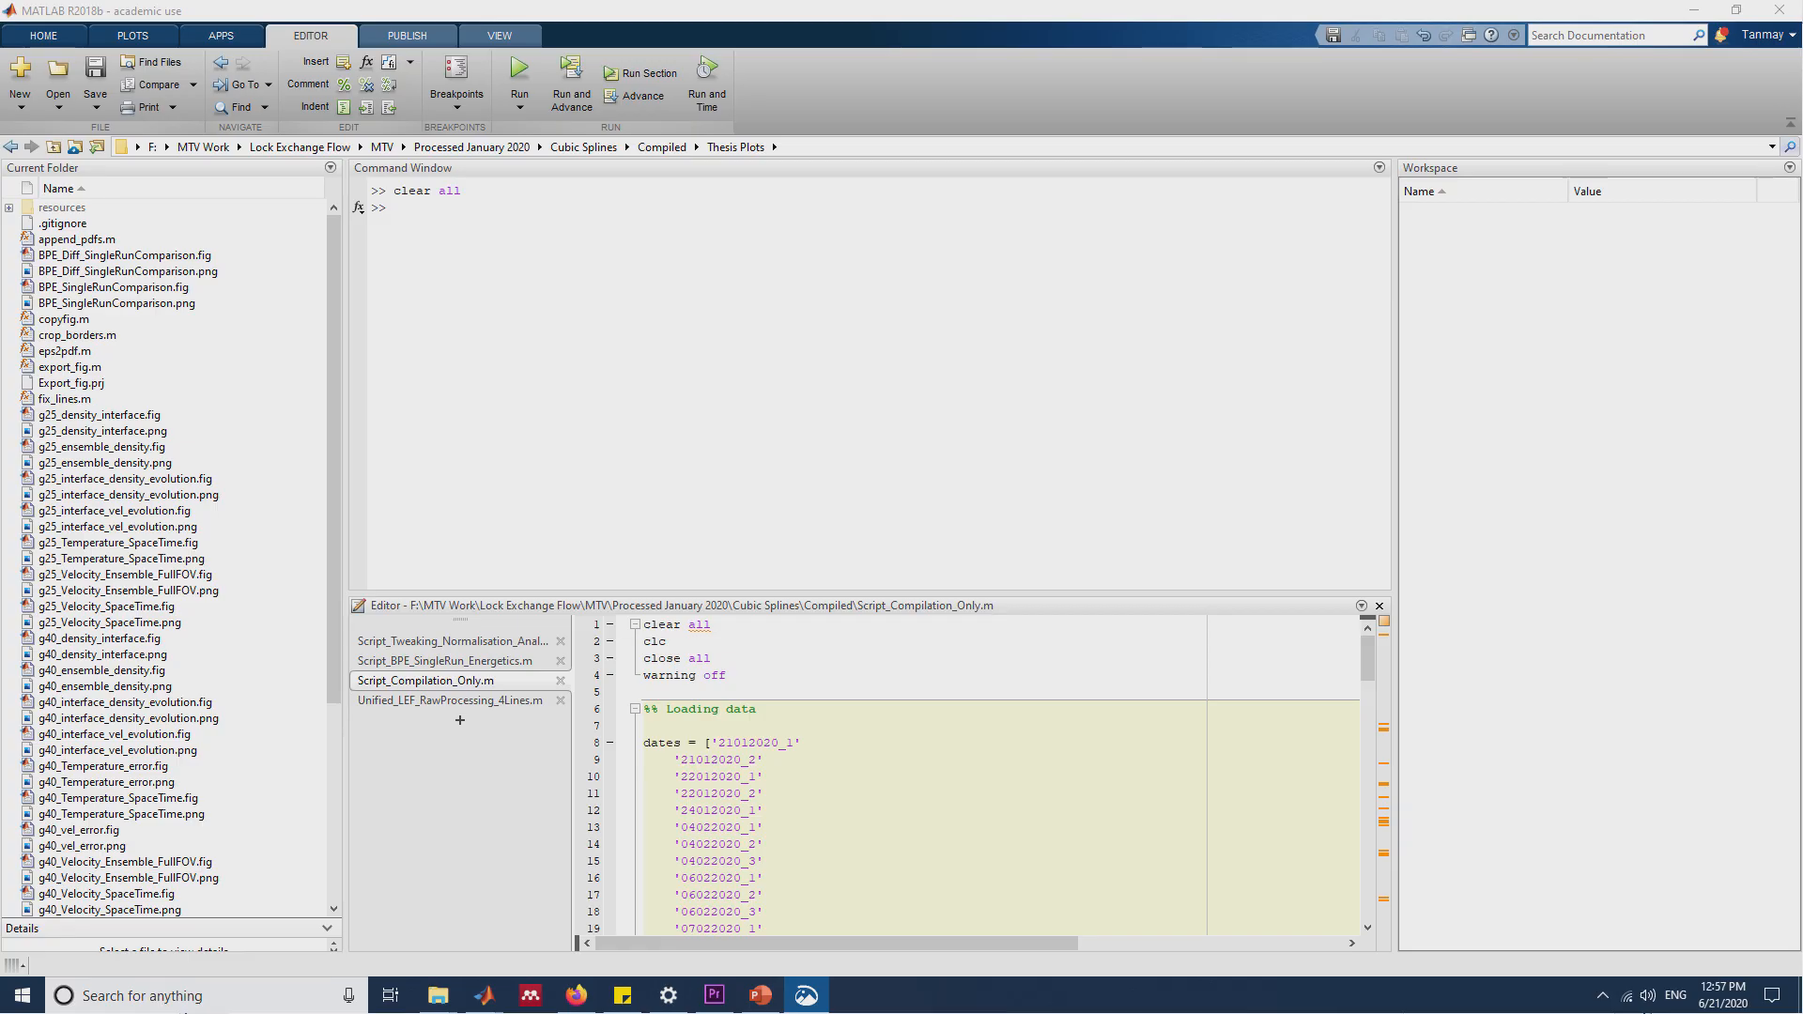